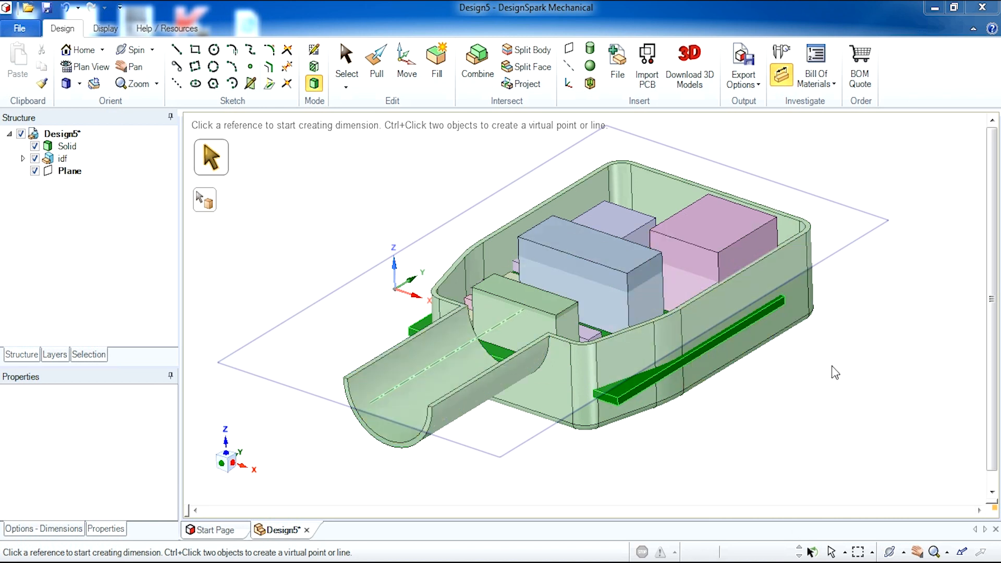
mouse_move(827, 367)
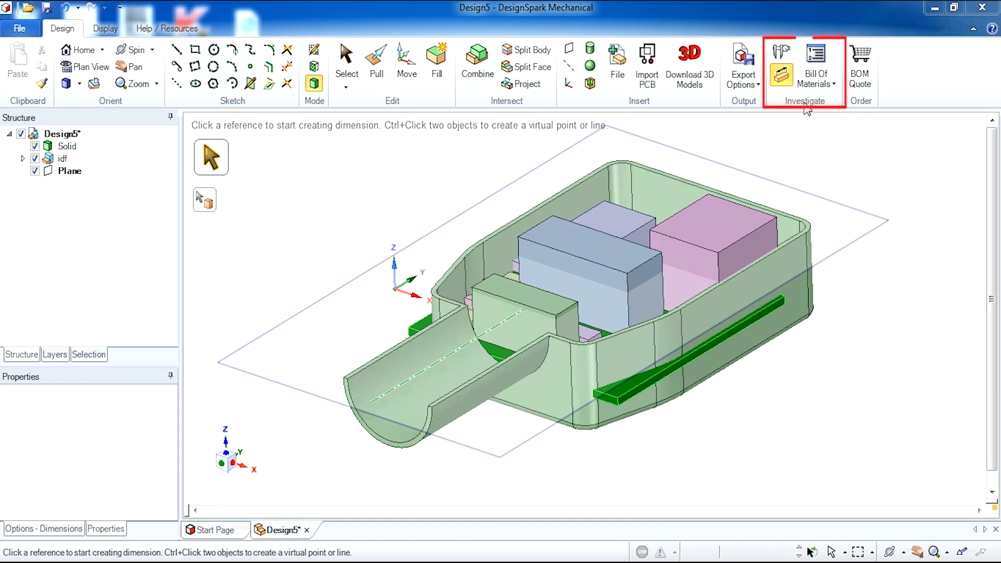
mouse_move(815, 60)
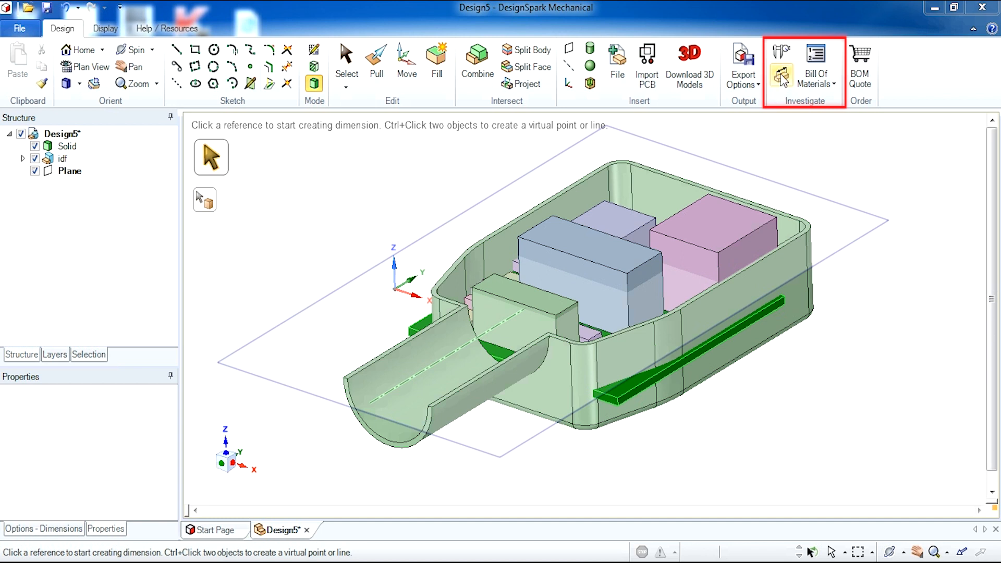
mouse_move(528, 370)
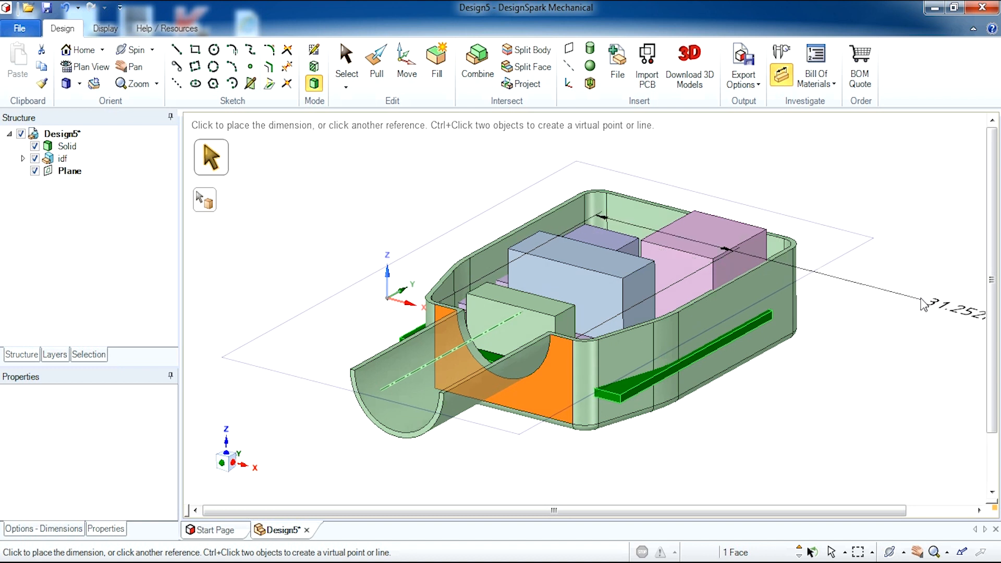
Place the 64 mm dimension between the enclosure faces and reset to the home view.
click(558, 393)
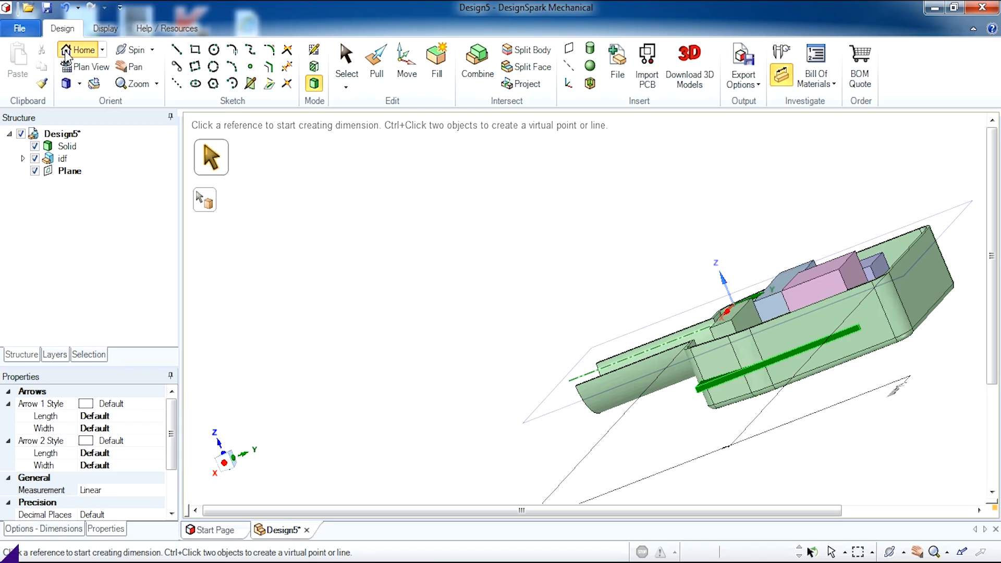
key(h)
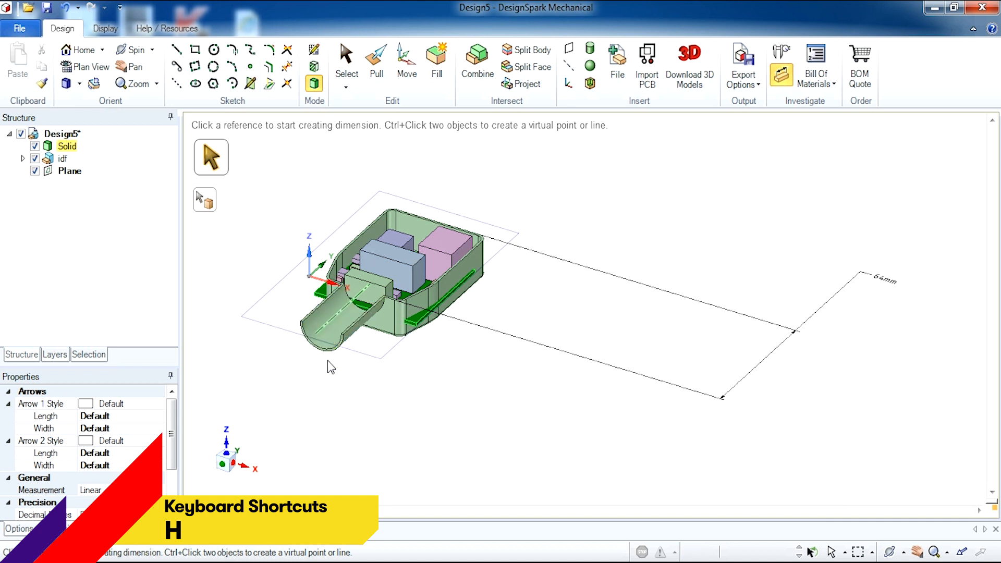